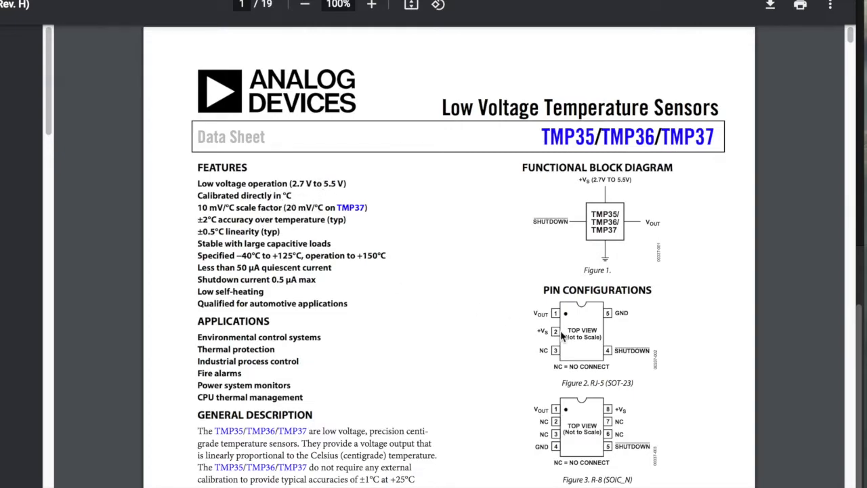
# Scroll the TMP36 datasheet down to the TO-92 bottom-view pin configuration figure
pyautogui.scroll(-3)
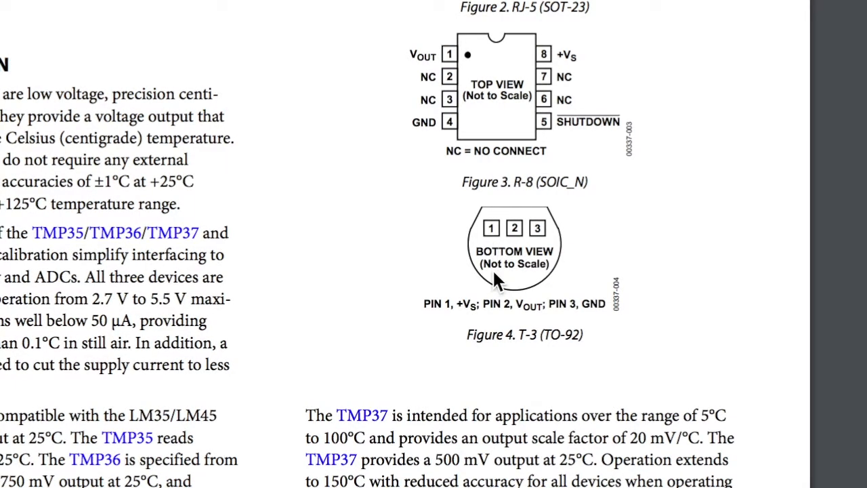
pyautogui.moveTo(498, 365)
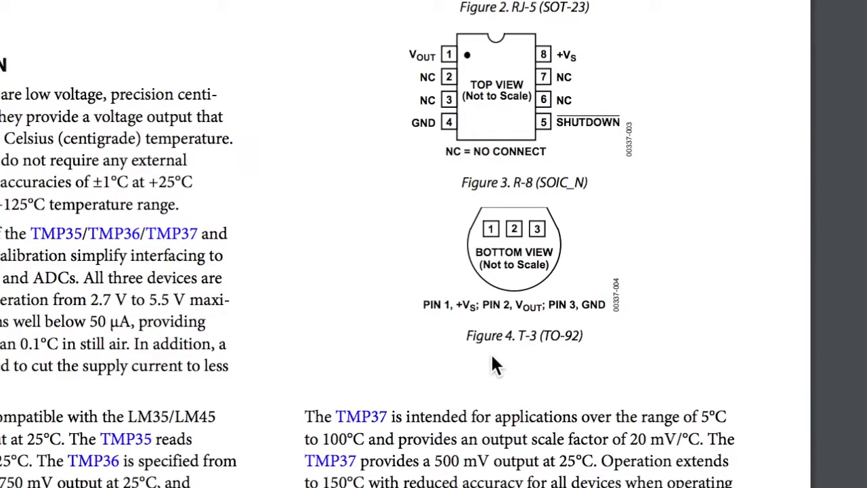
pyautogui.moveTo(518, 318)
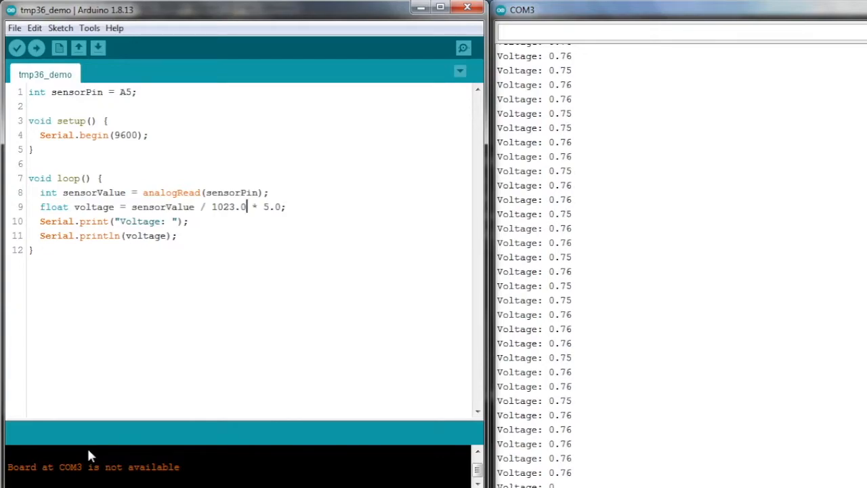
# Scroll down through the tmp36_demo sketch code
pyautogui.scroll(-3)
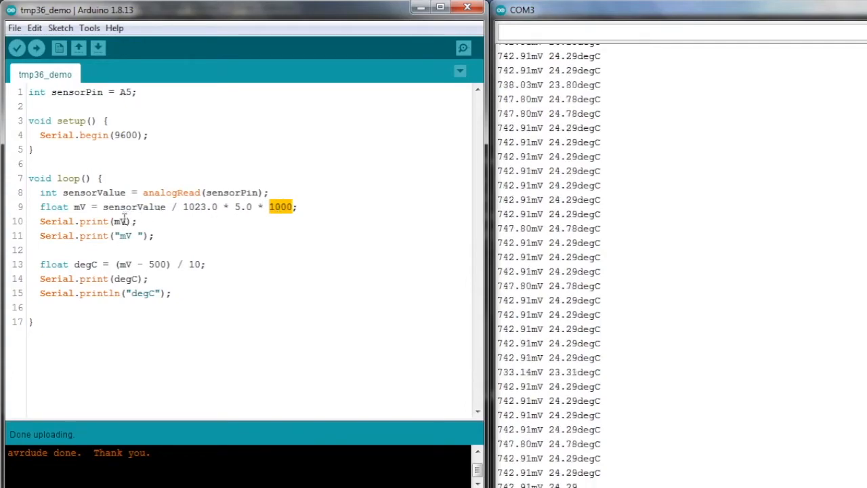
# Select the printed mV value and unit label, and type 0 to edit the millivolt conversion
pyautogui.doubleClick(120, 220)
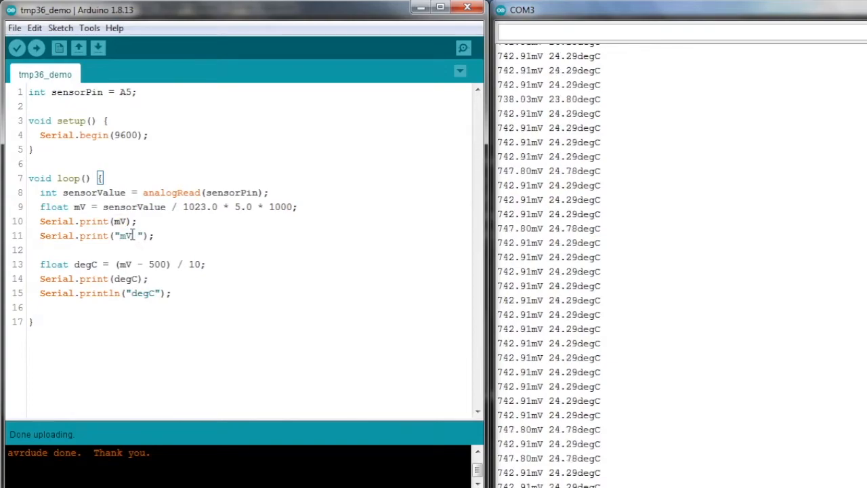
pyautogui.doubleClick(125, 235)
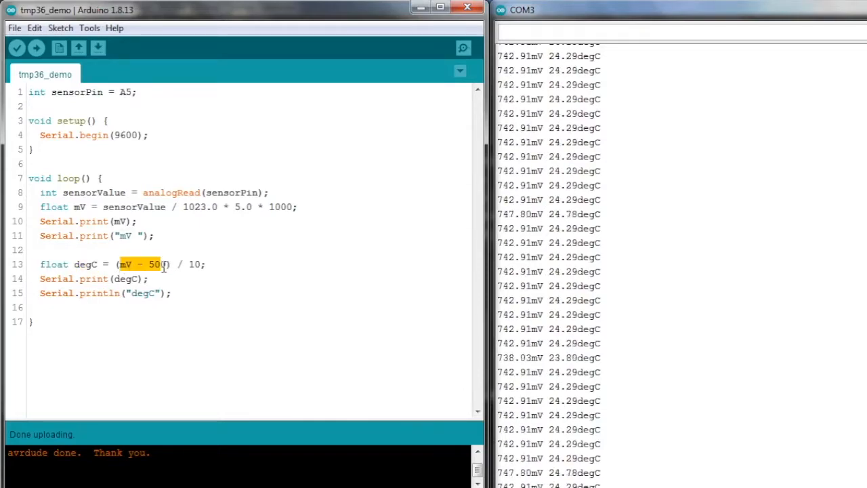
pyautogui.write('0')
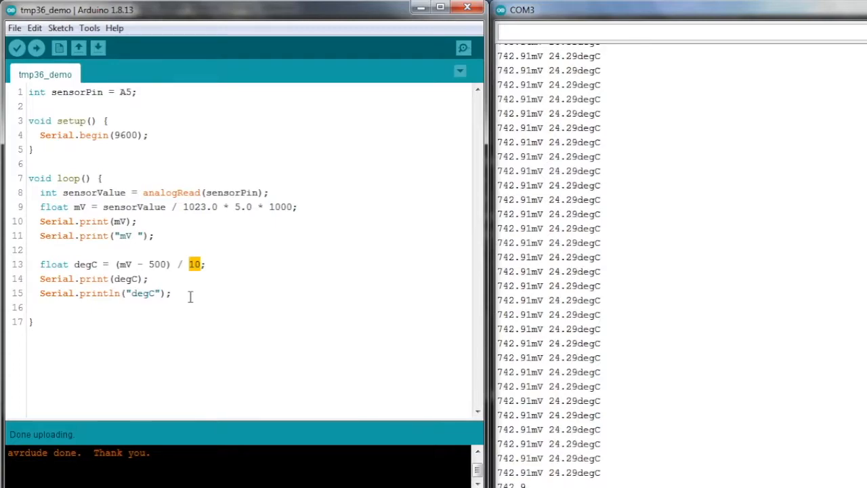
pyautogui.doubleClick(125, 278)
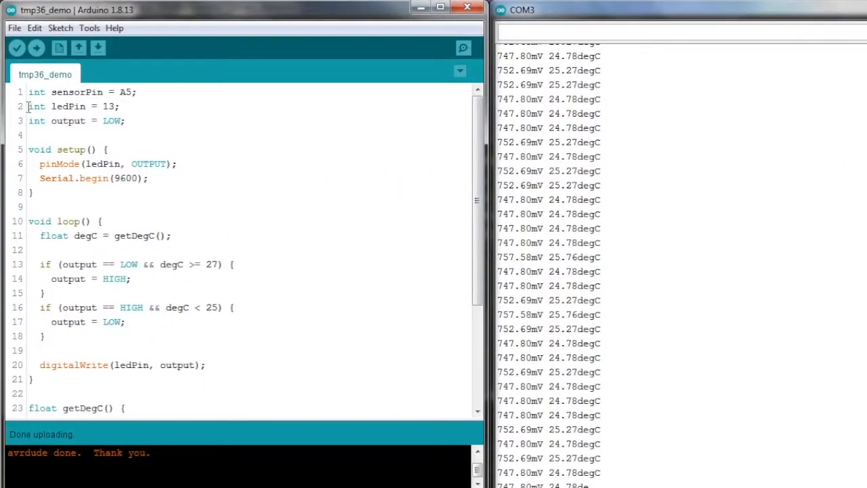
pyautogui.doubleClick(37, 107)
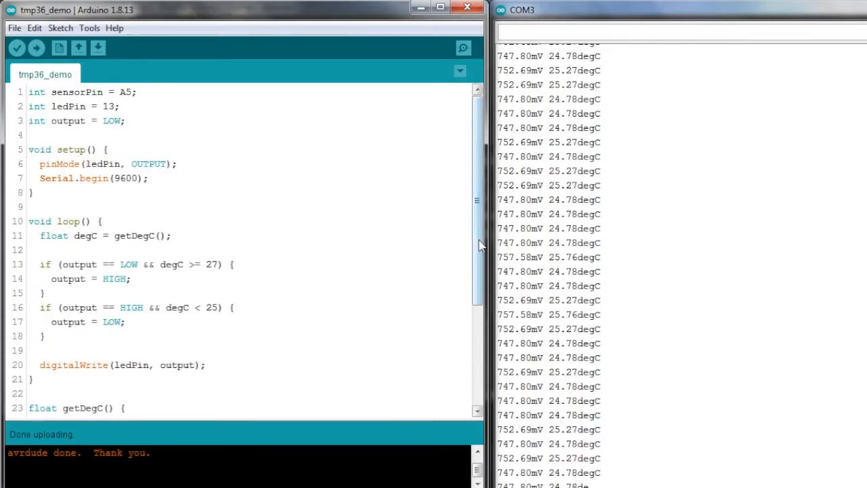
pyautogui.scroll(-3)
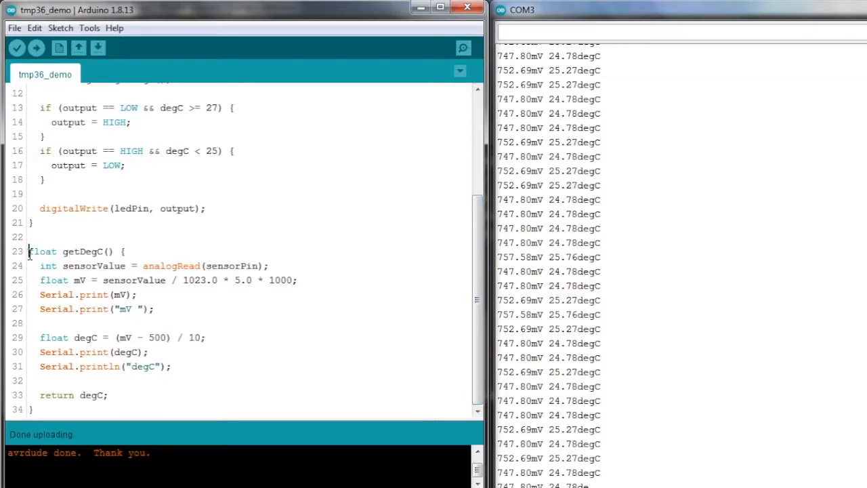
pyautogui.moveTo(28, 251); pyautogui.dragTo(168, 379)
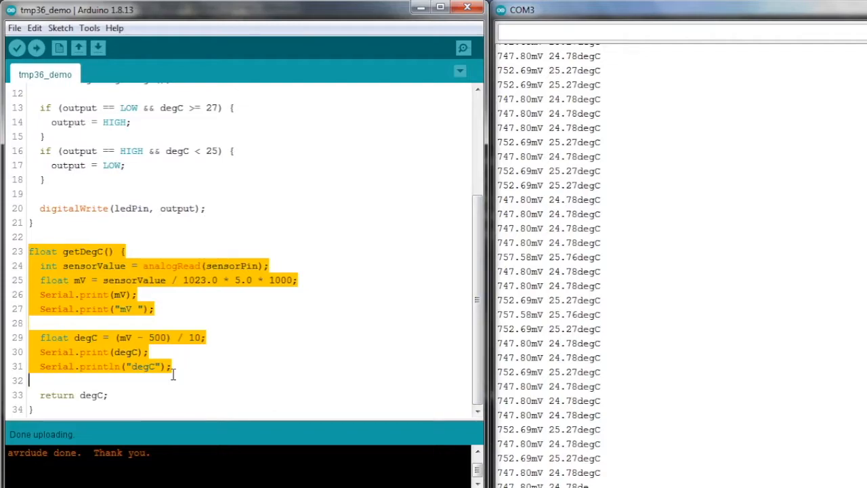
pyautogui.click(40, 395)
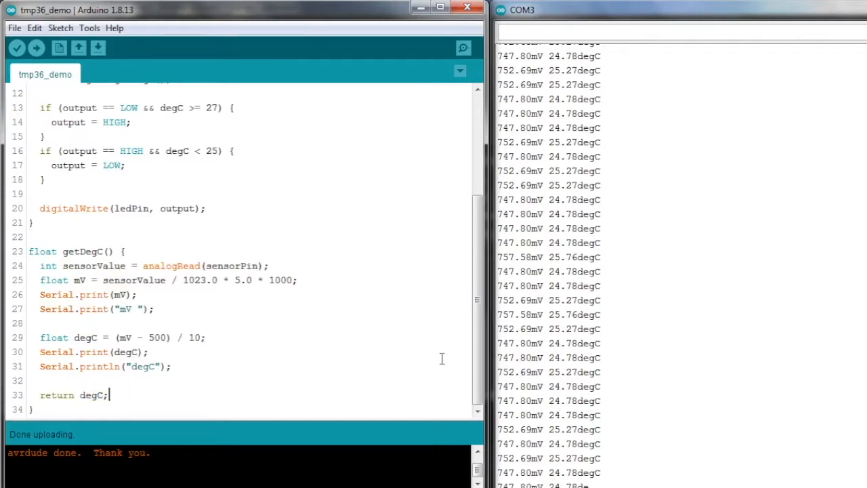
pyautogui.scroll(3)
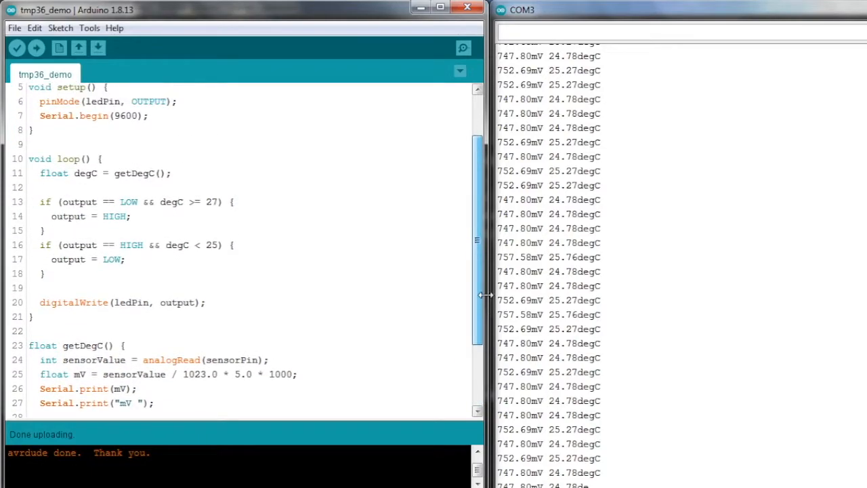
# Clear the digitalWrite line highlight and upload the tmp36_demo hysteresis sketch to the board
pyautogui.scroll(3)
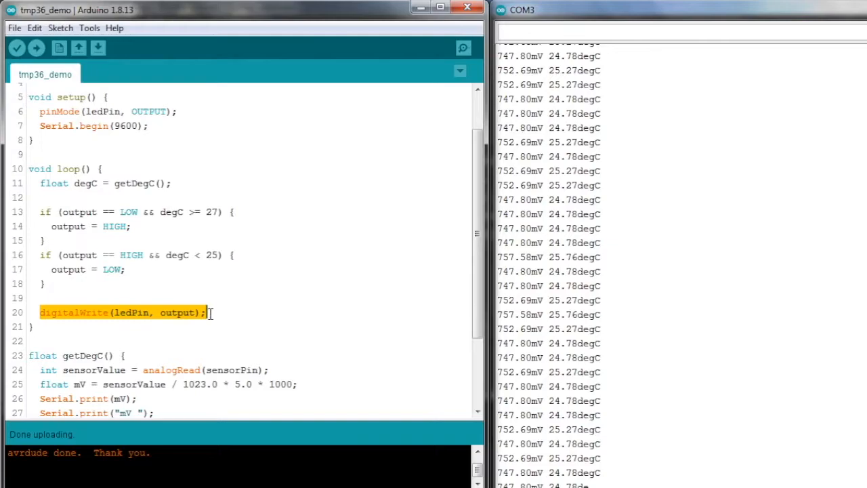
pyautogui.moveTo(162, 333)
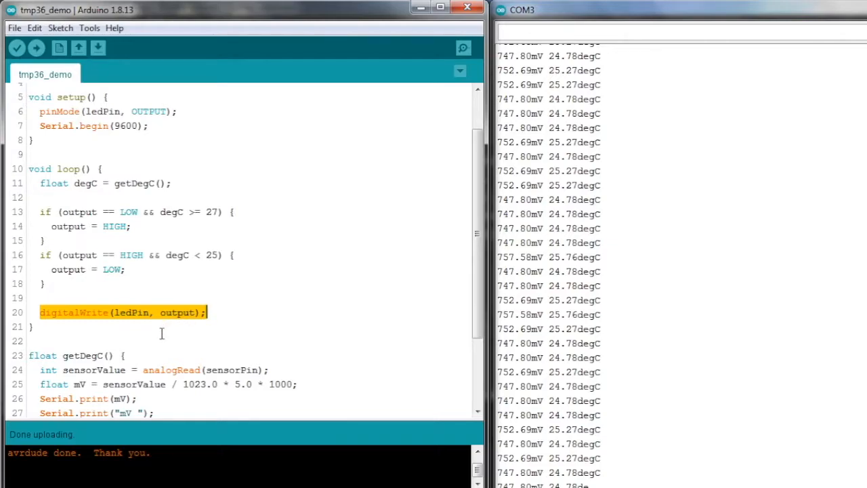
pyautogui.click(118, 140)
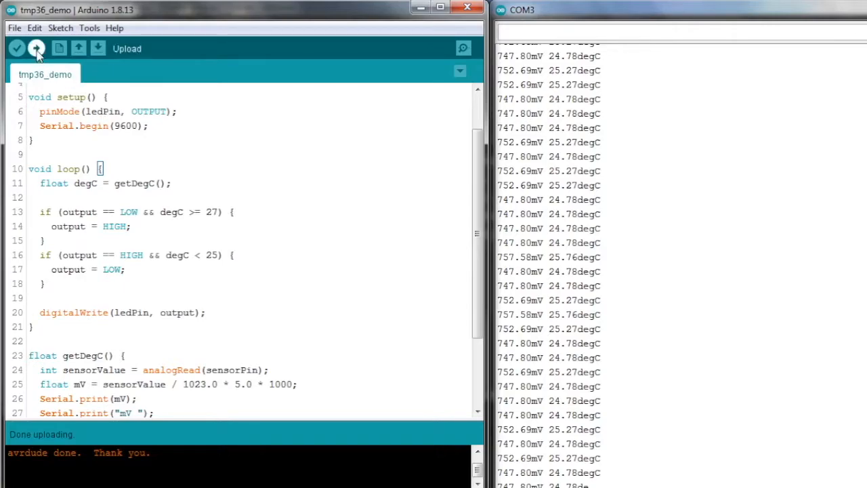
pyautogui.click(36, 48)
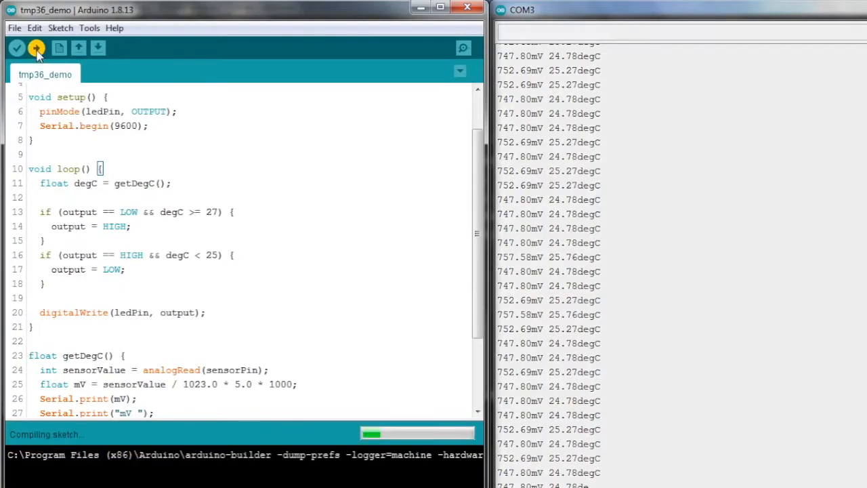